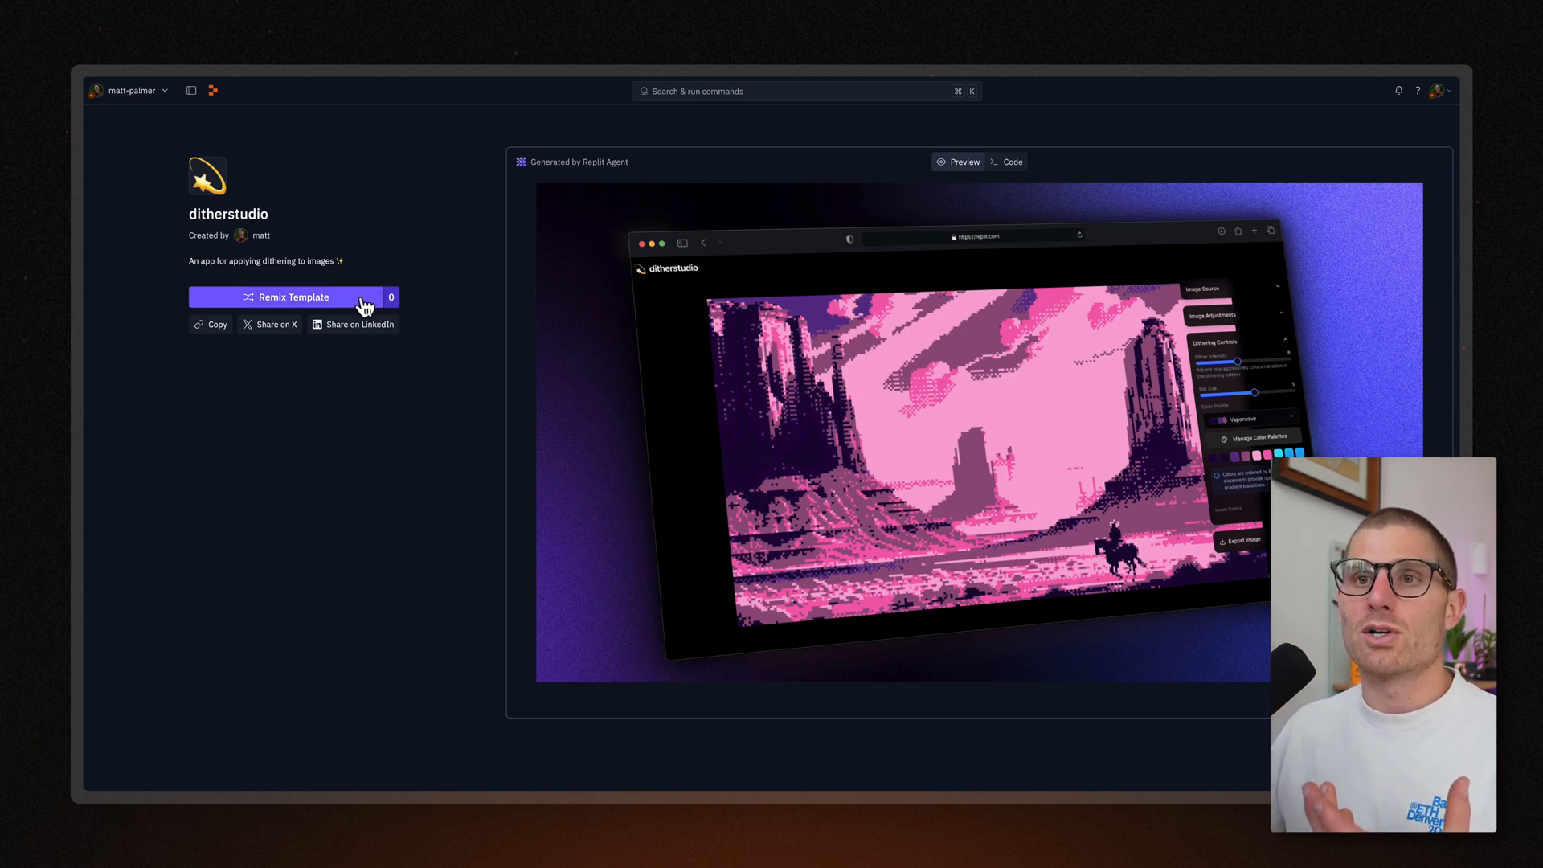
- Remix the ditherstudio template as a private app named 'ditherstudio - test'
click(292, 296)
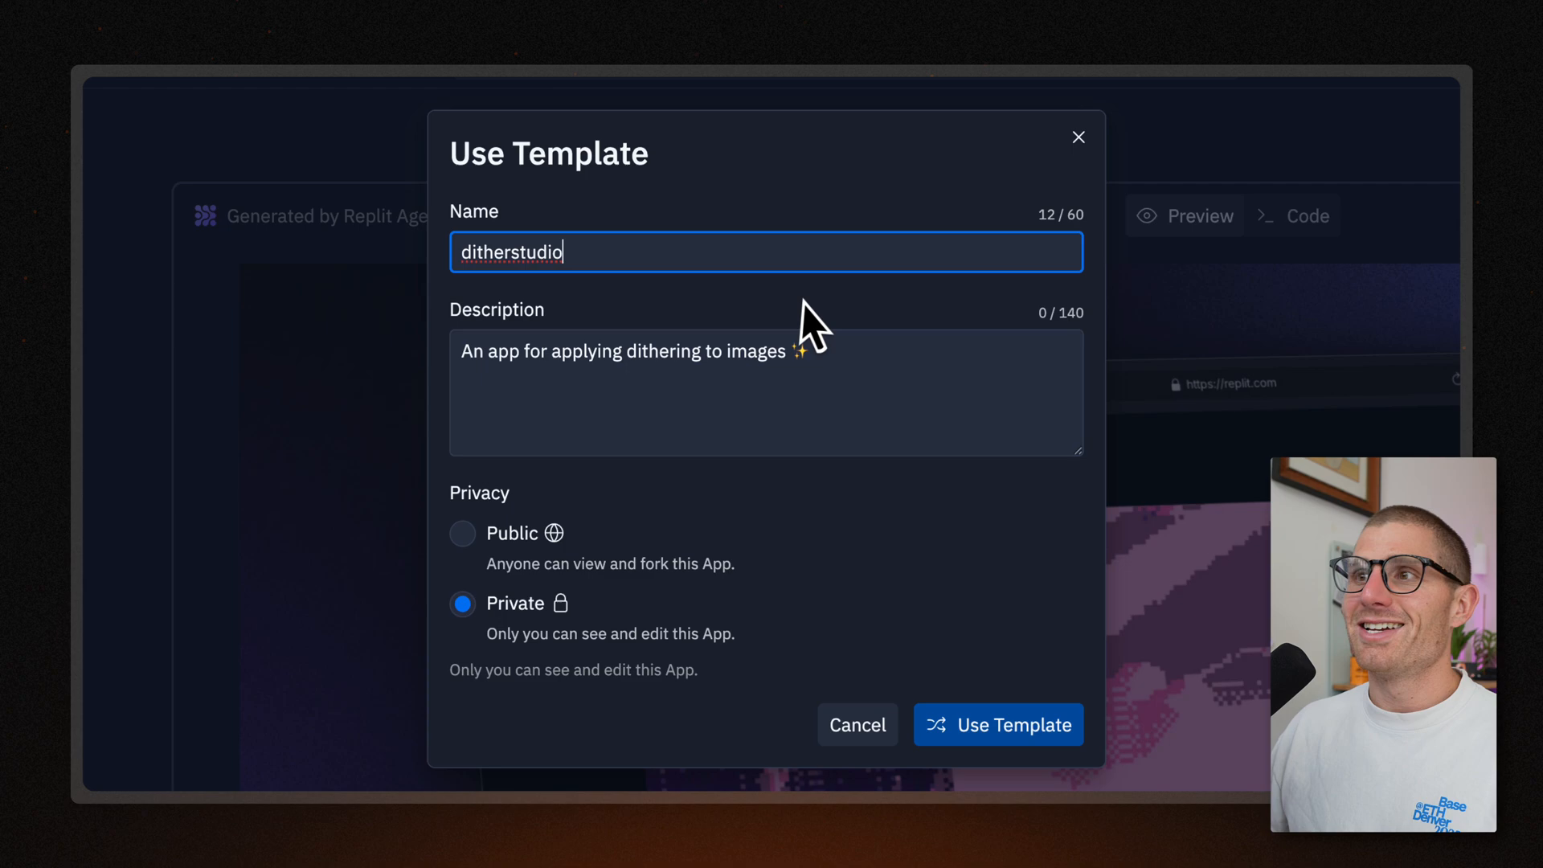
text(- p)
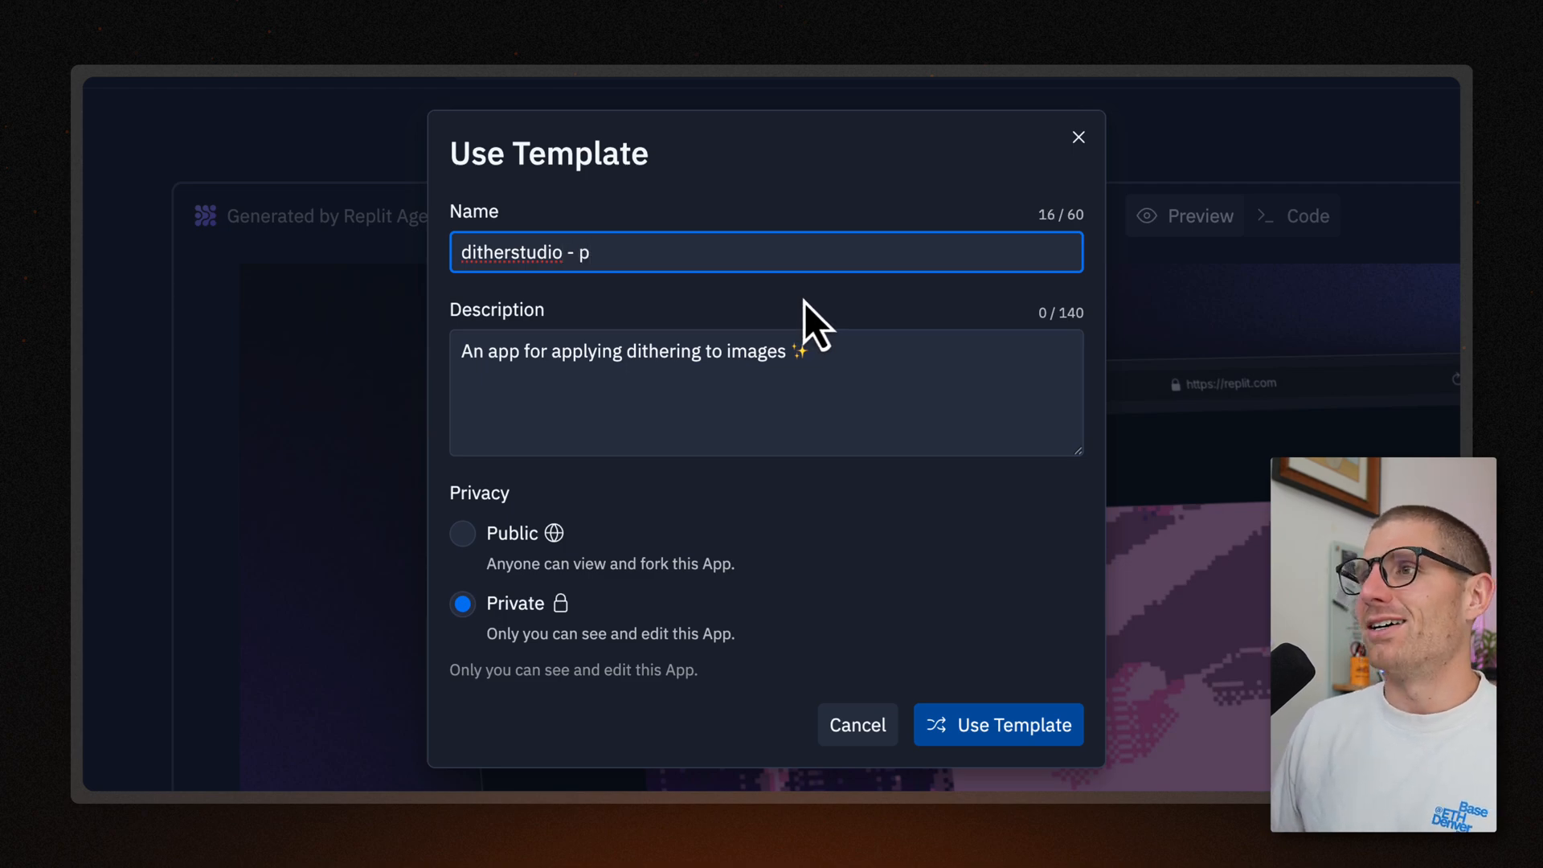
text(est)
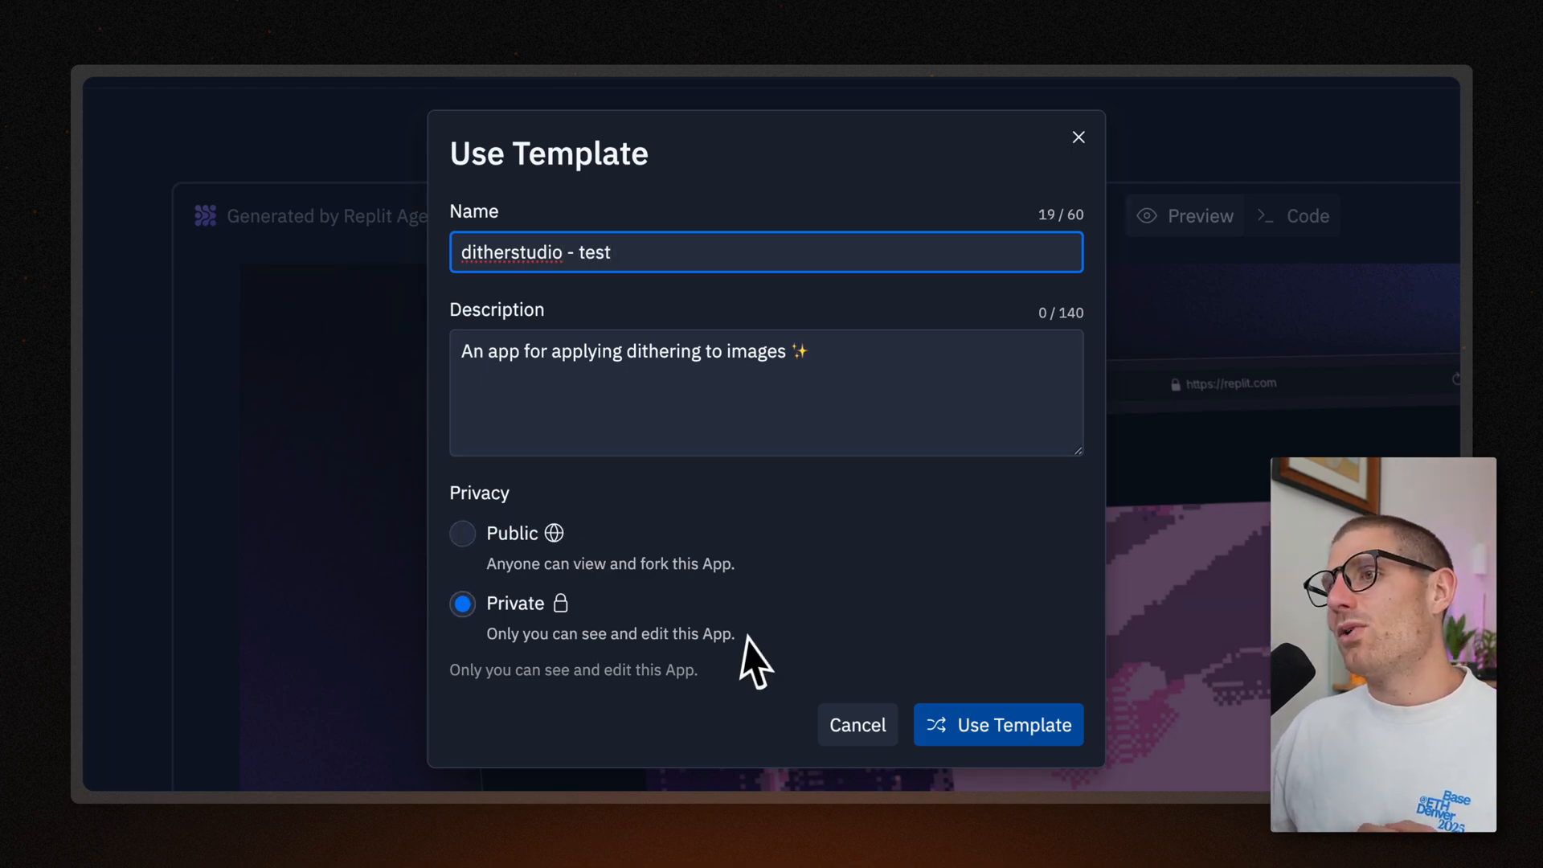
click(997, 725)
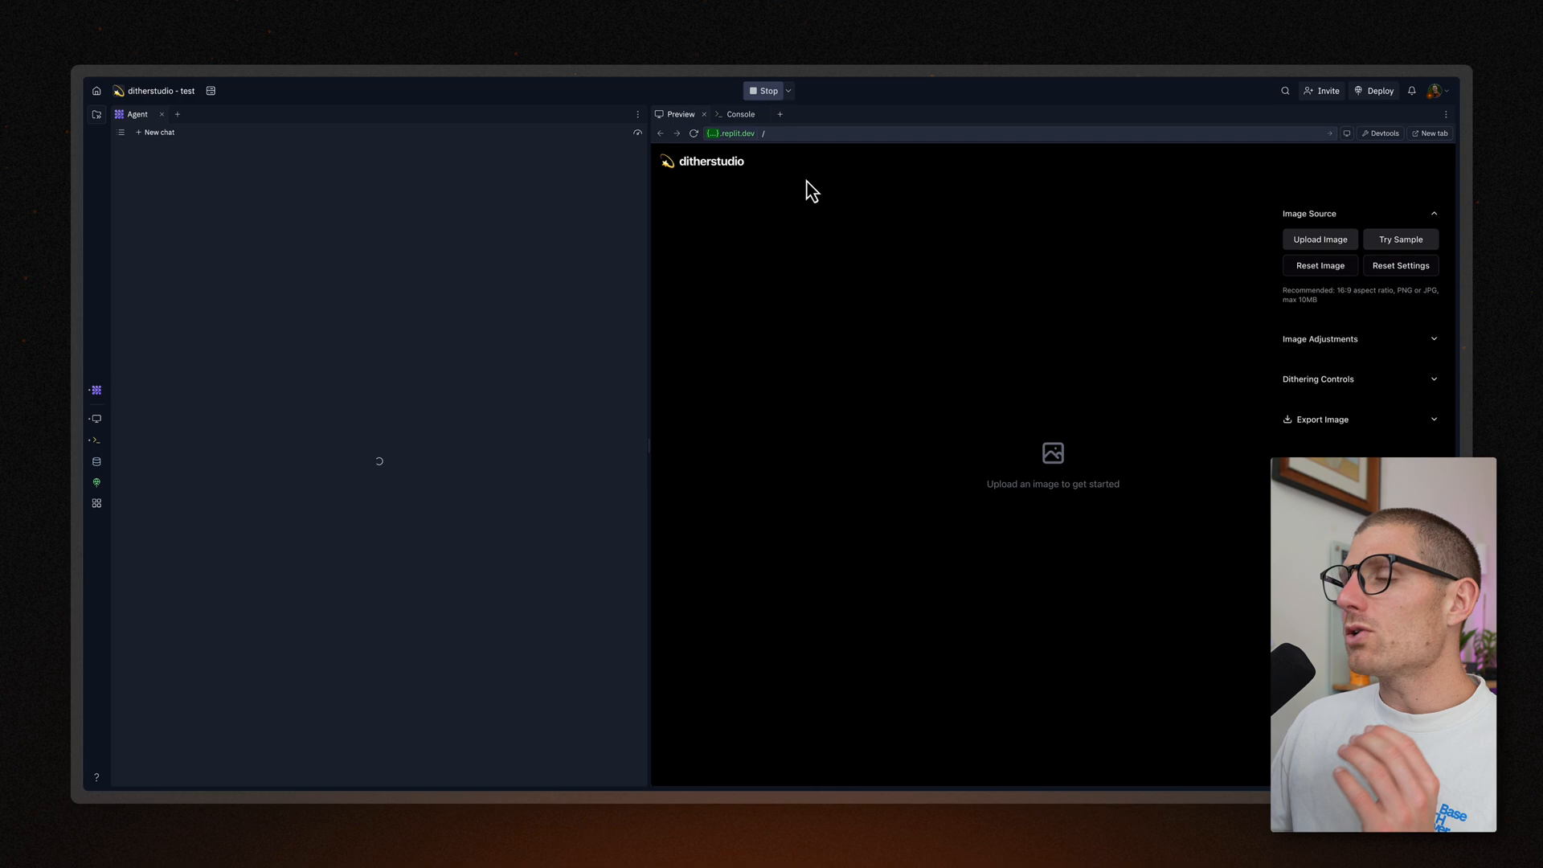
mouse_move(1108, 463)
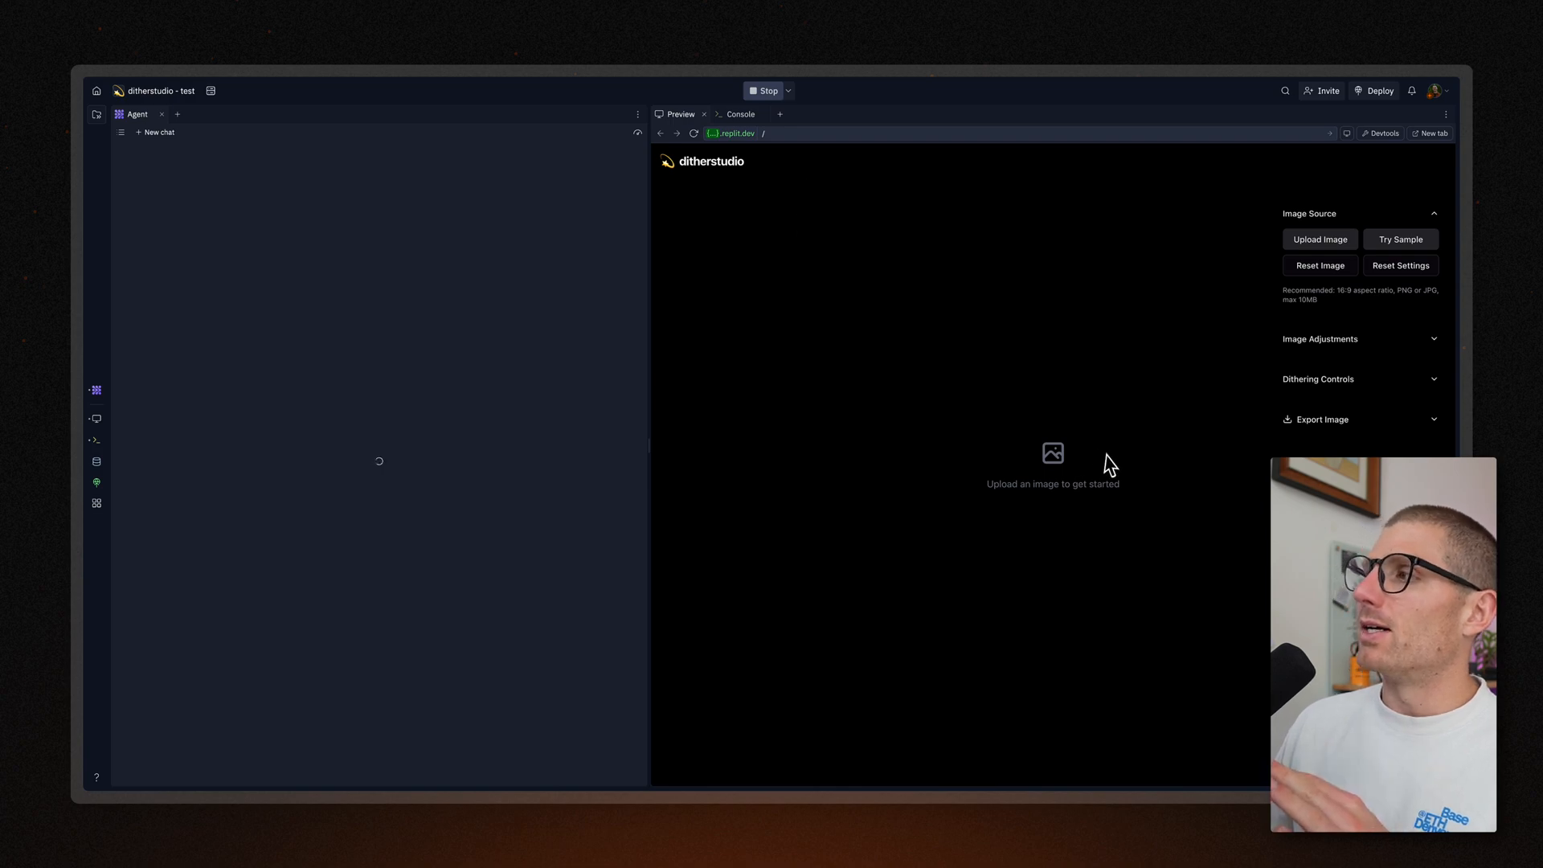
- Load the sample desert image in the app preview and expand the Dithering Controls
click(1400, 239)
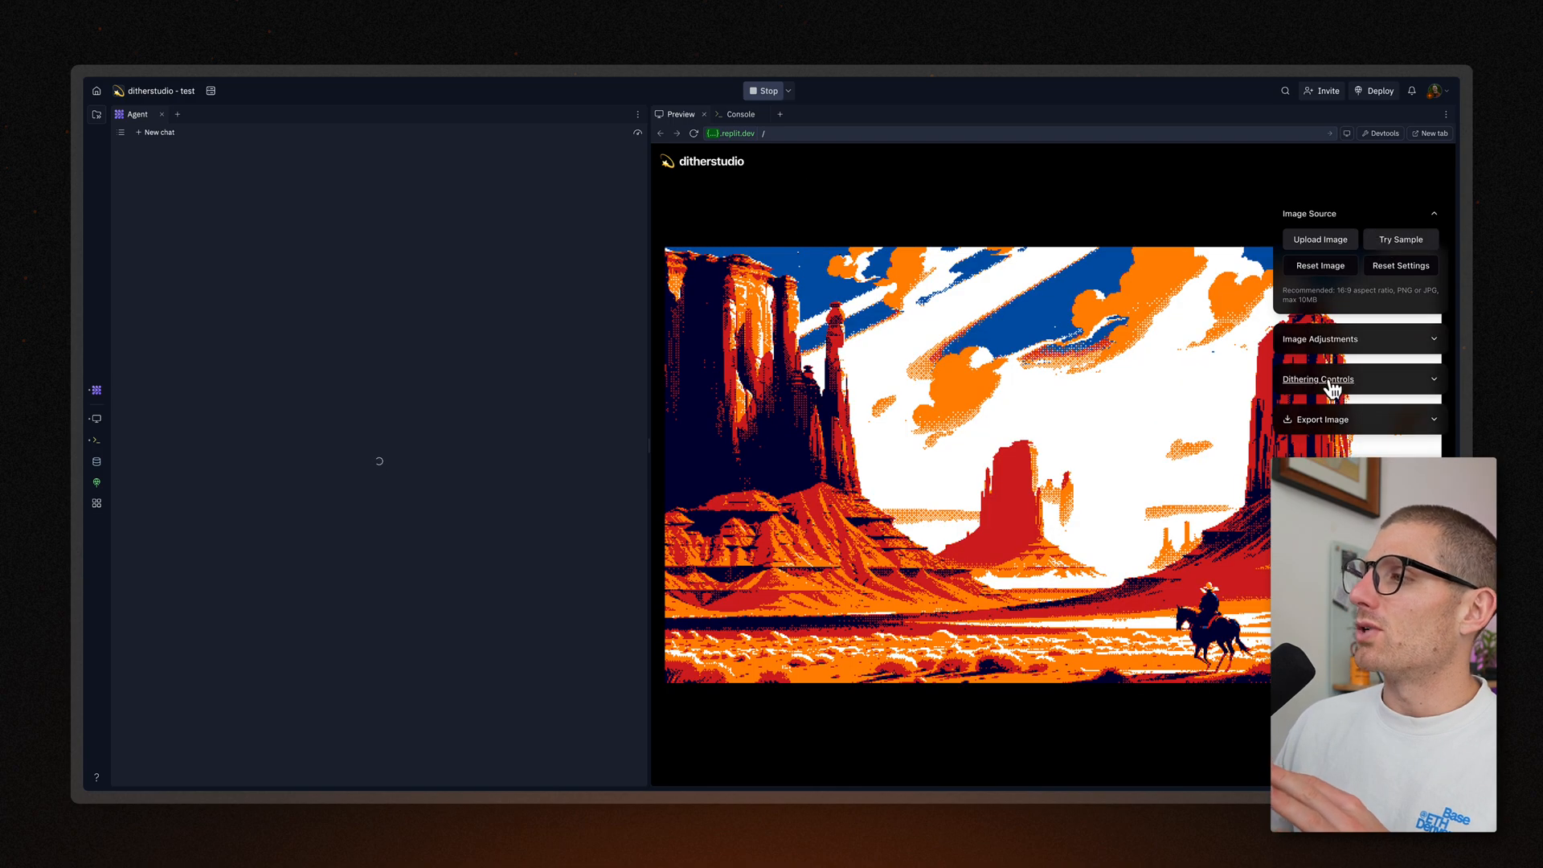
click(1319, 379)
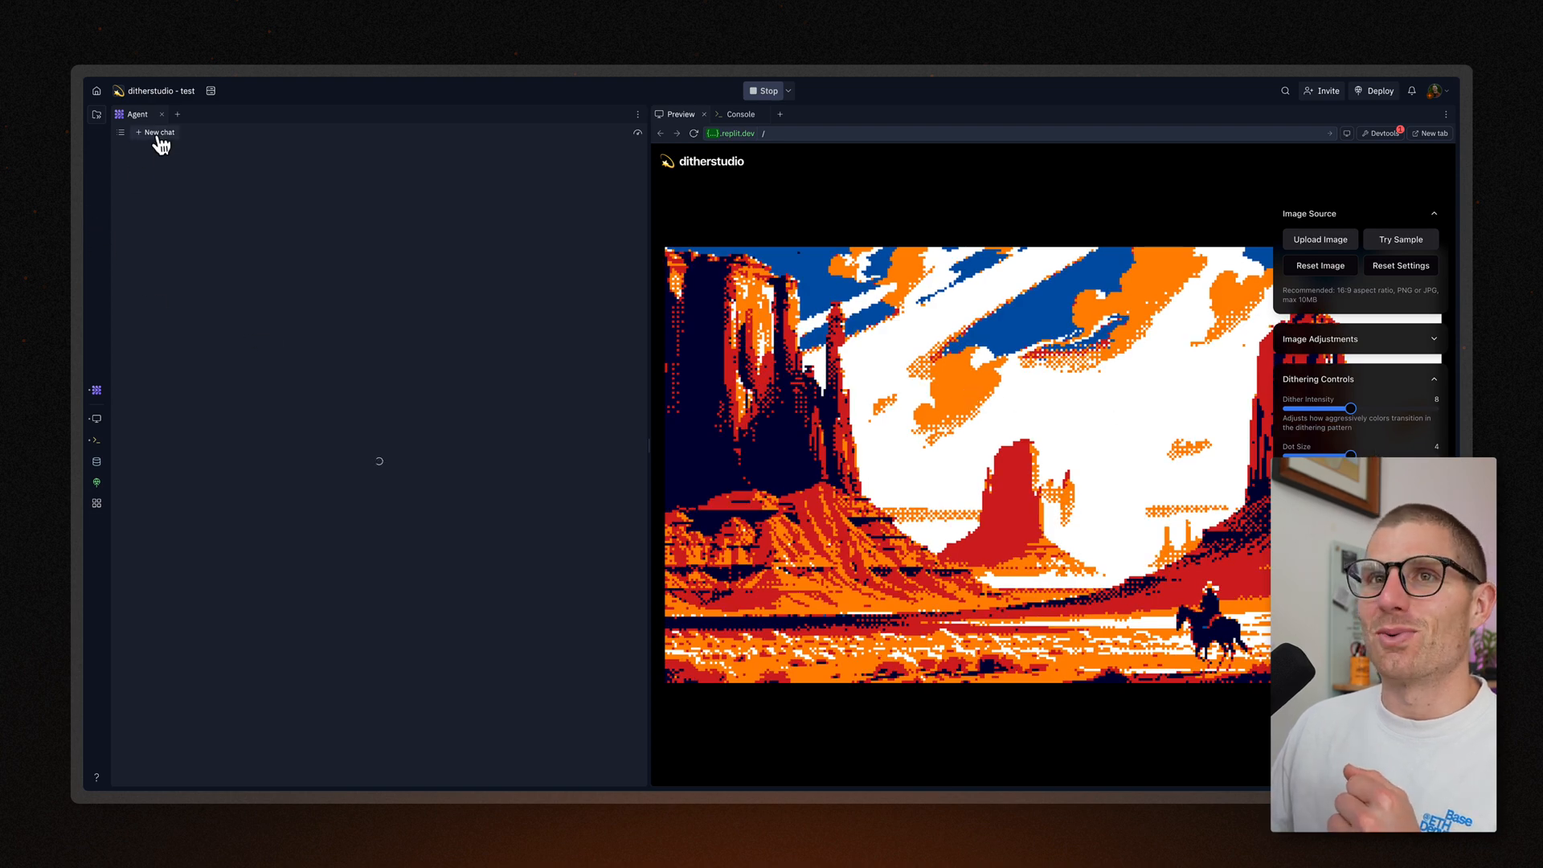
- Start a new agent chat and open the Assistant chat in a new workspace tab
click(156, 132)
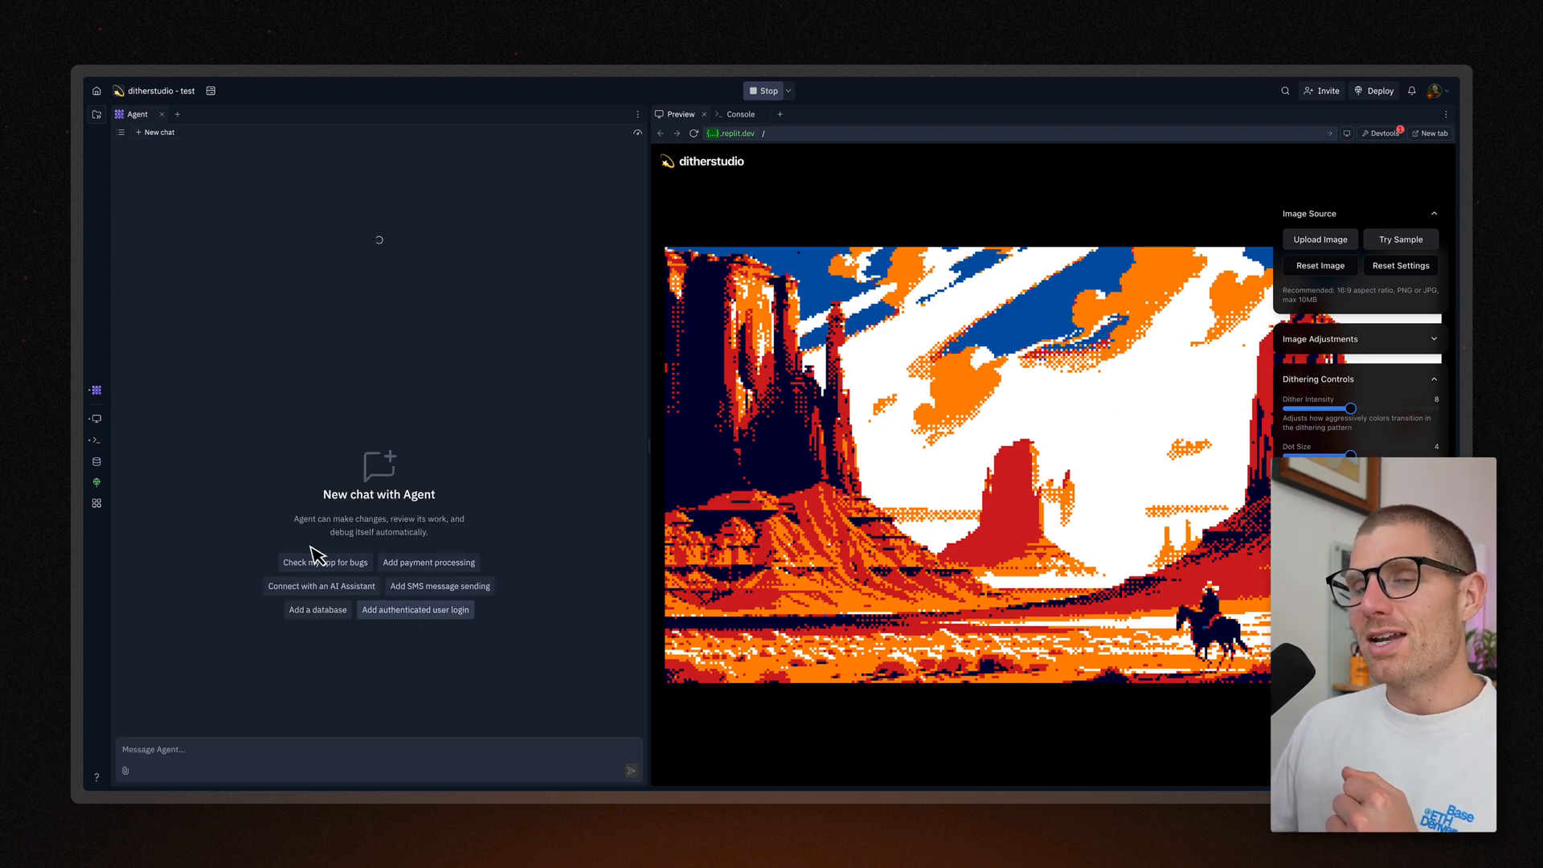
click(177, 114)
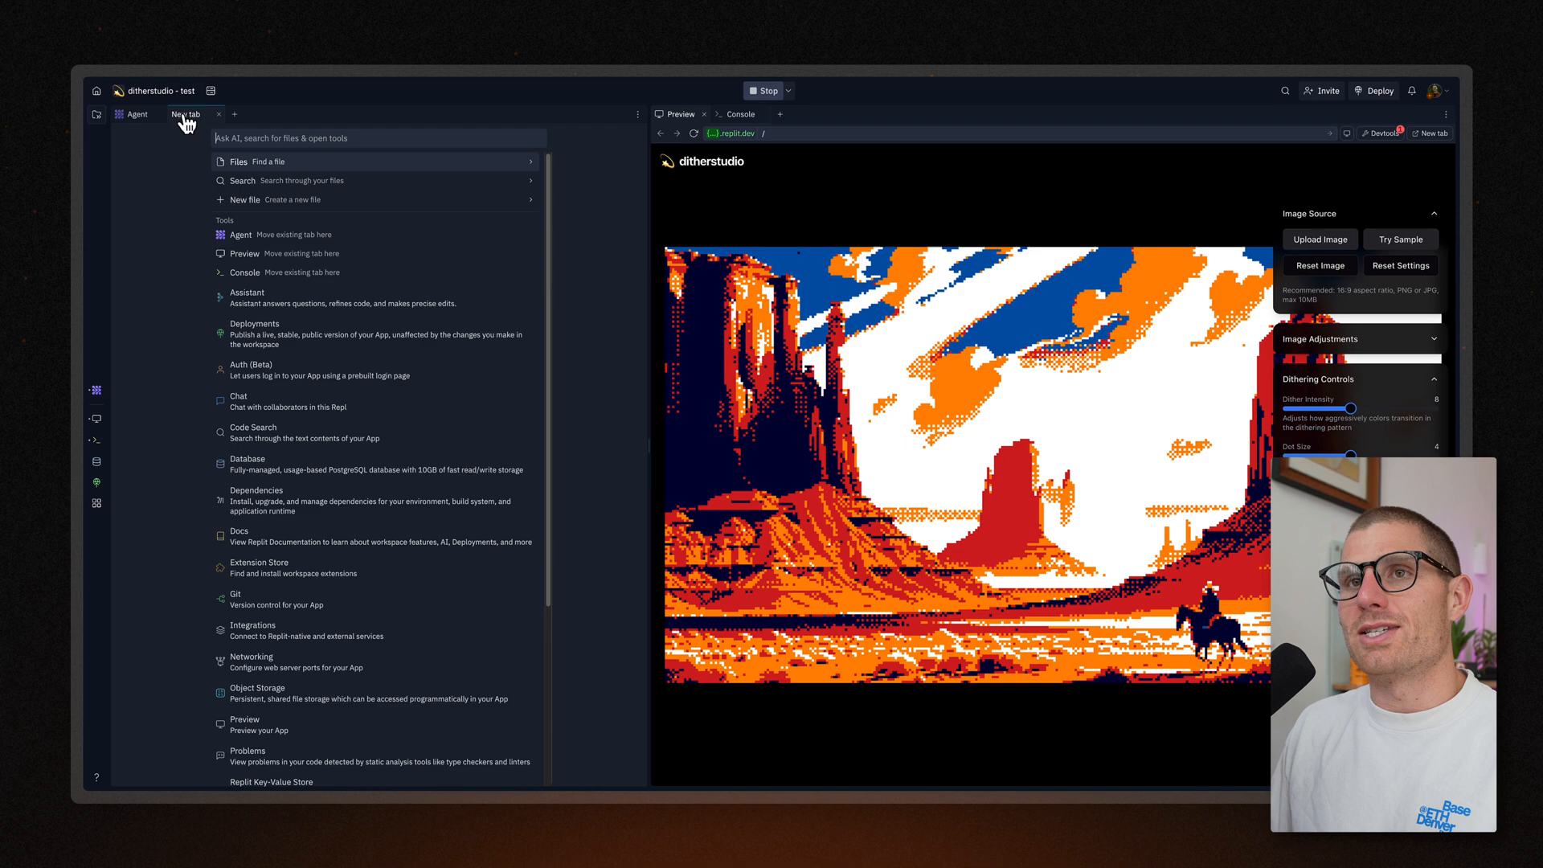
click(247, 299)
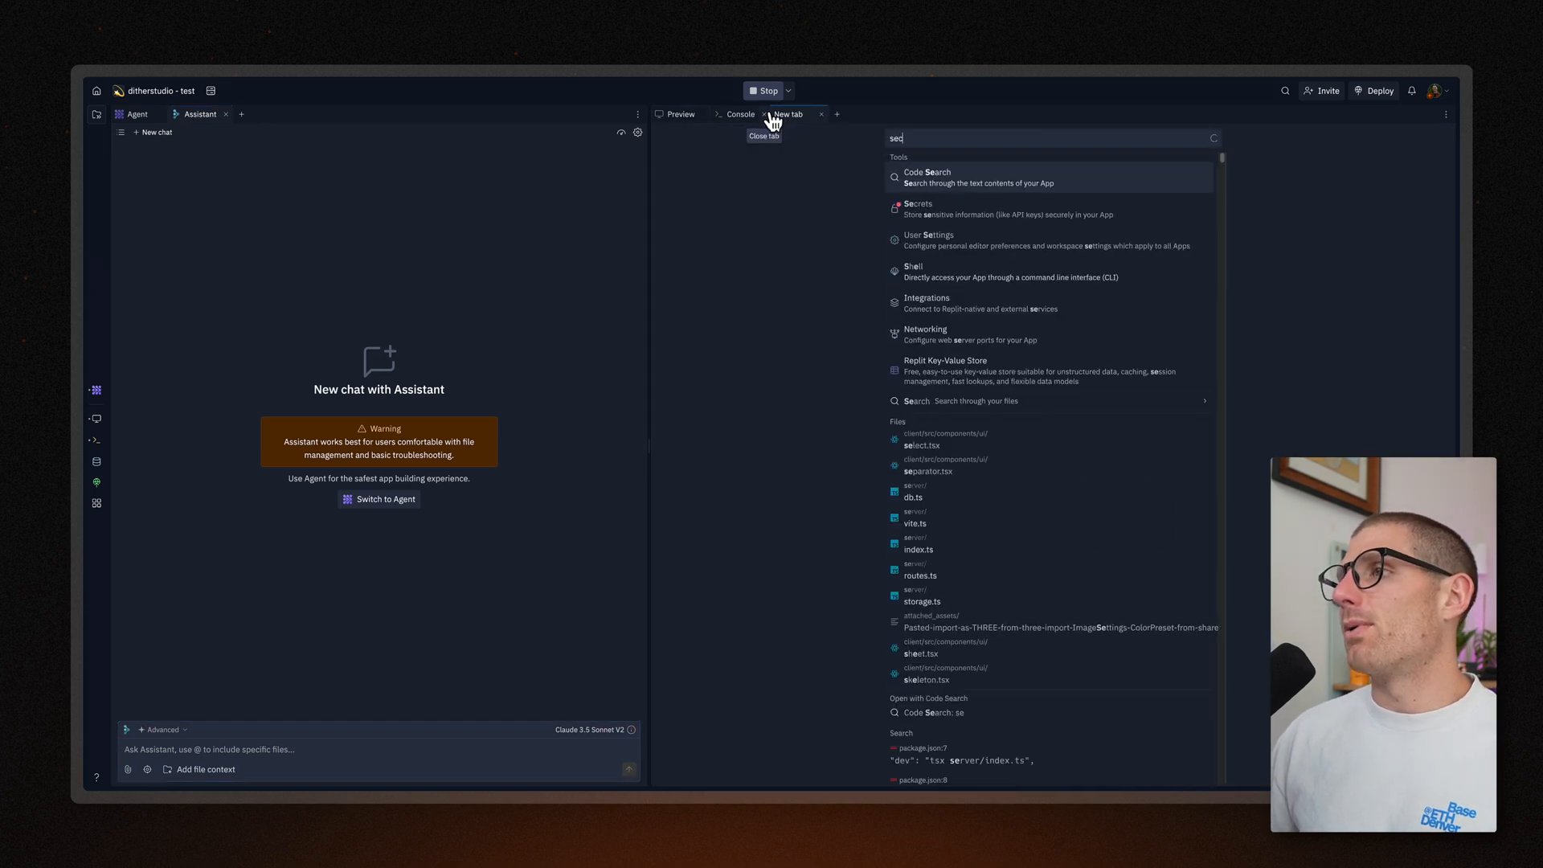
- Show the Secrets tab listing the app's empty secret keys, then add another tool tab
click(918, 209)
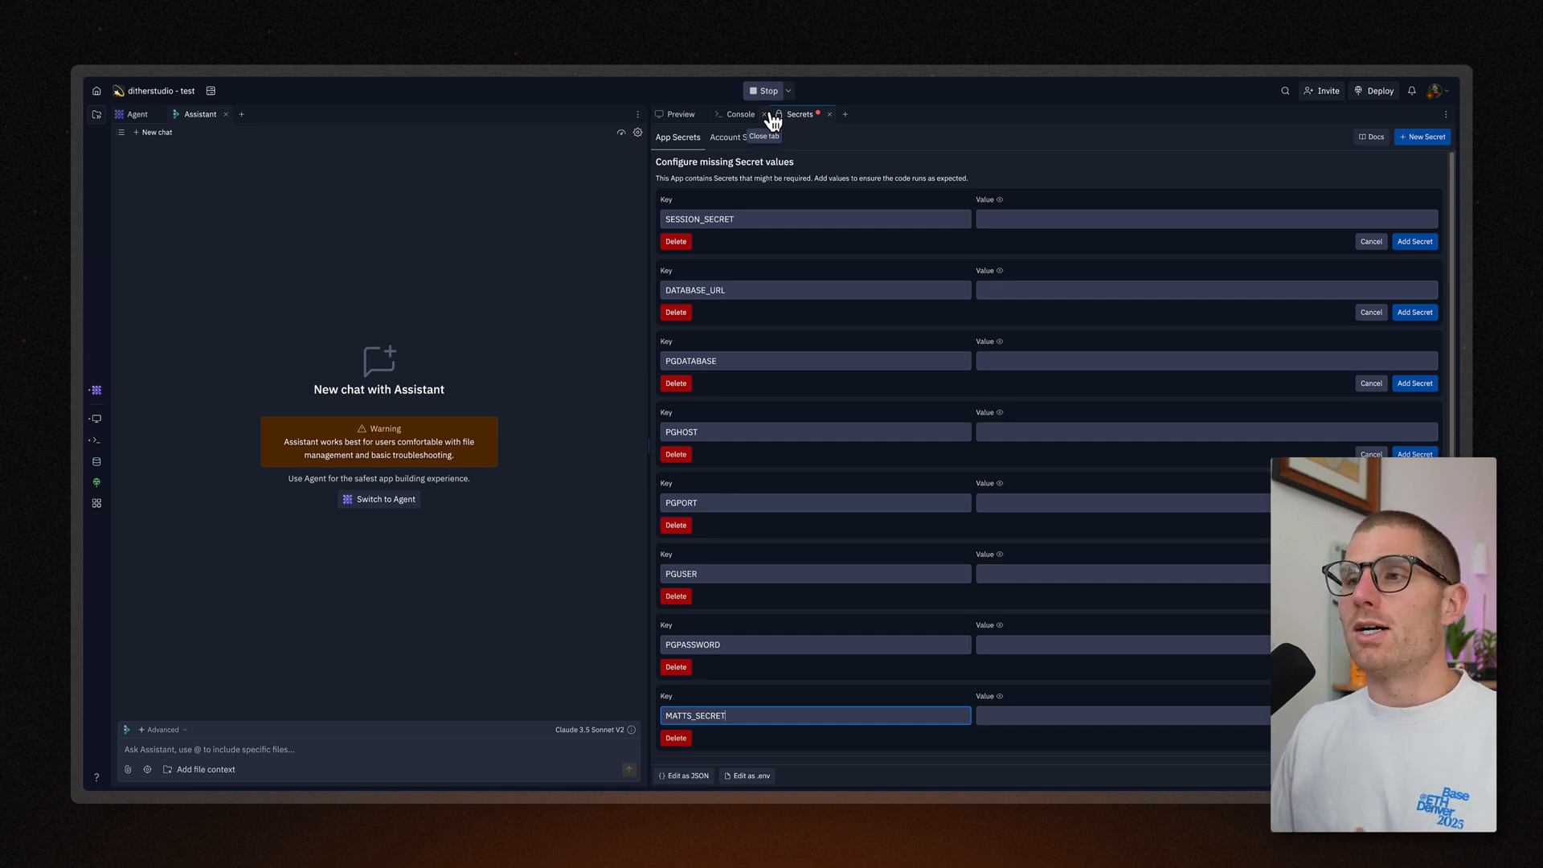
click(844, 114)
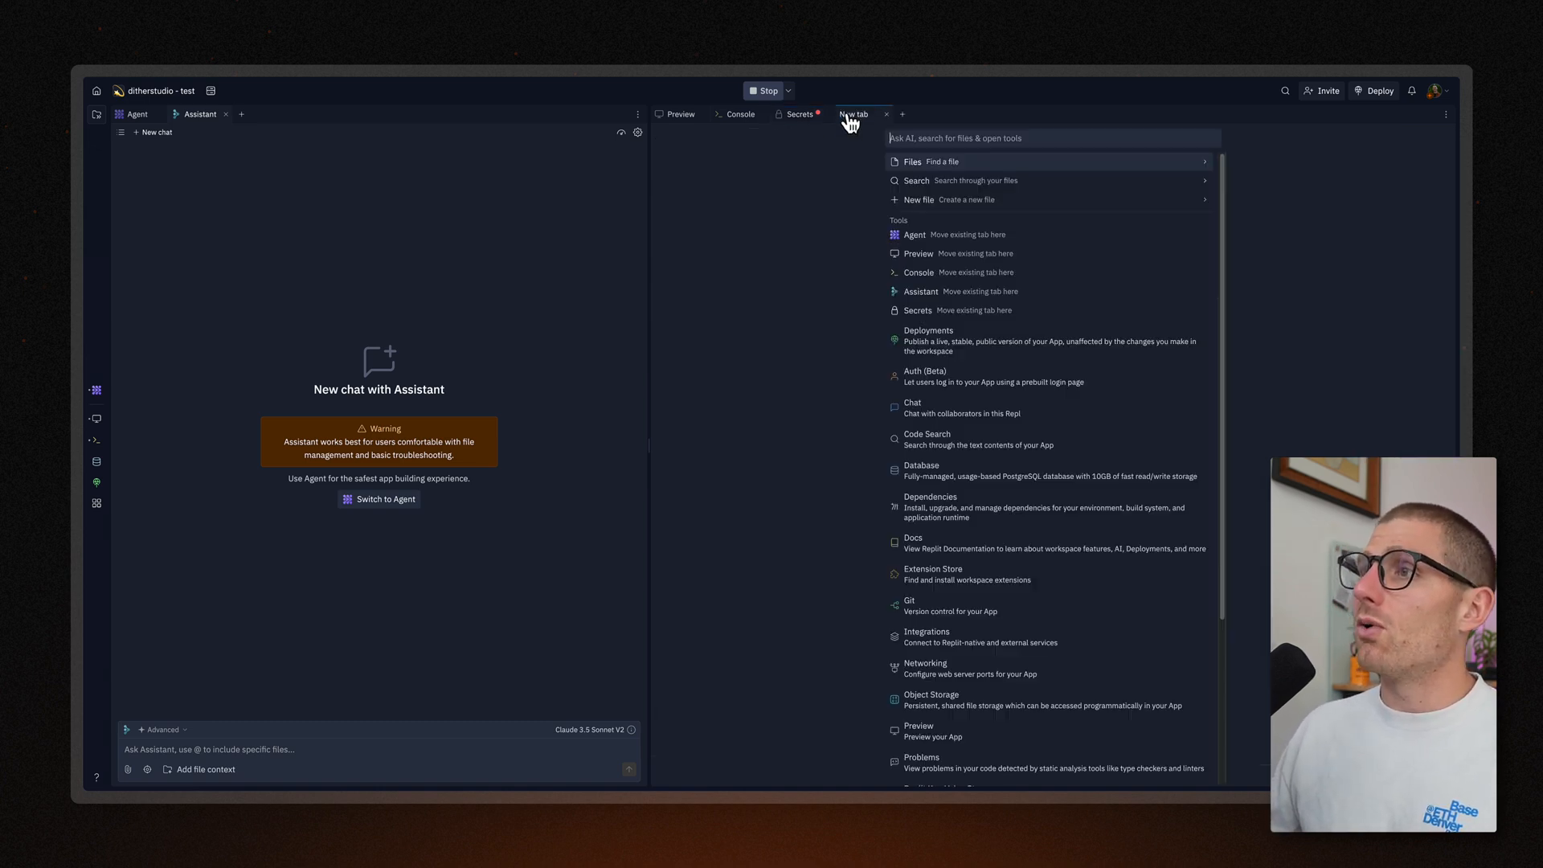
- Create a PostgreSQL database so DATABASE_URL and the PG secrets get values, then return to Secrets
click(921, 471)
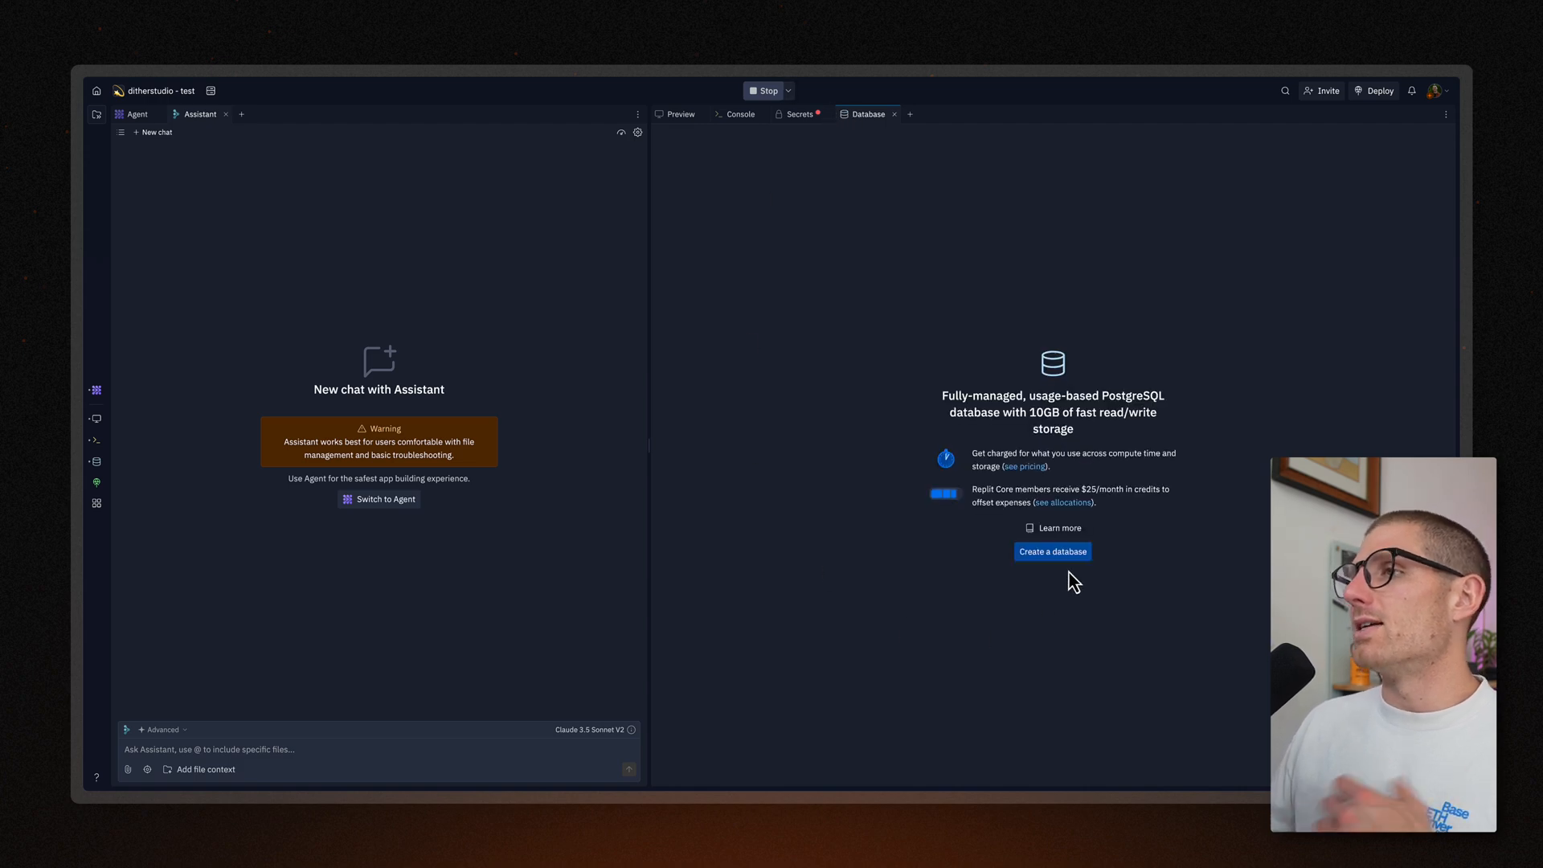
click(1052, 551)
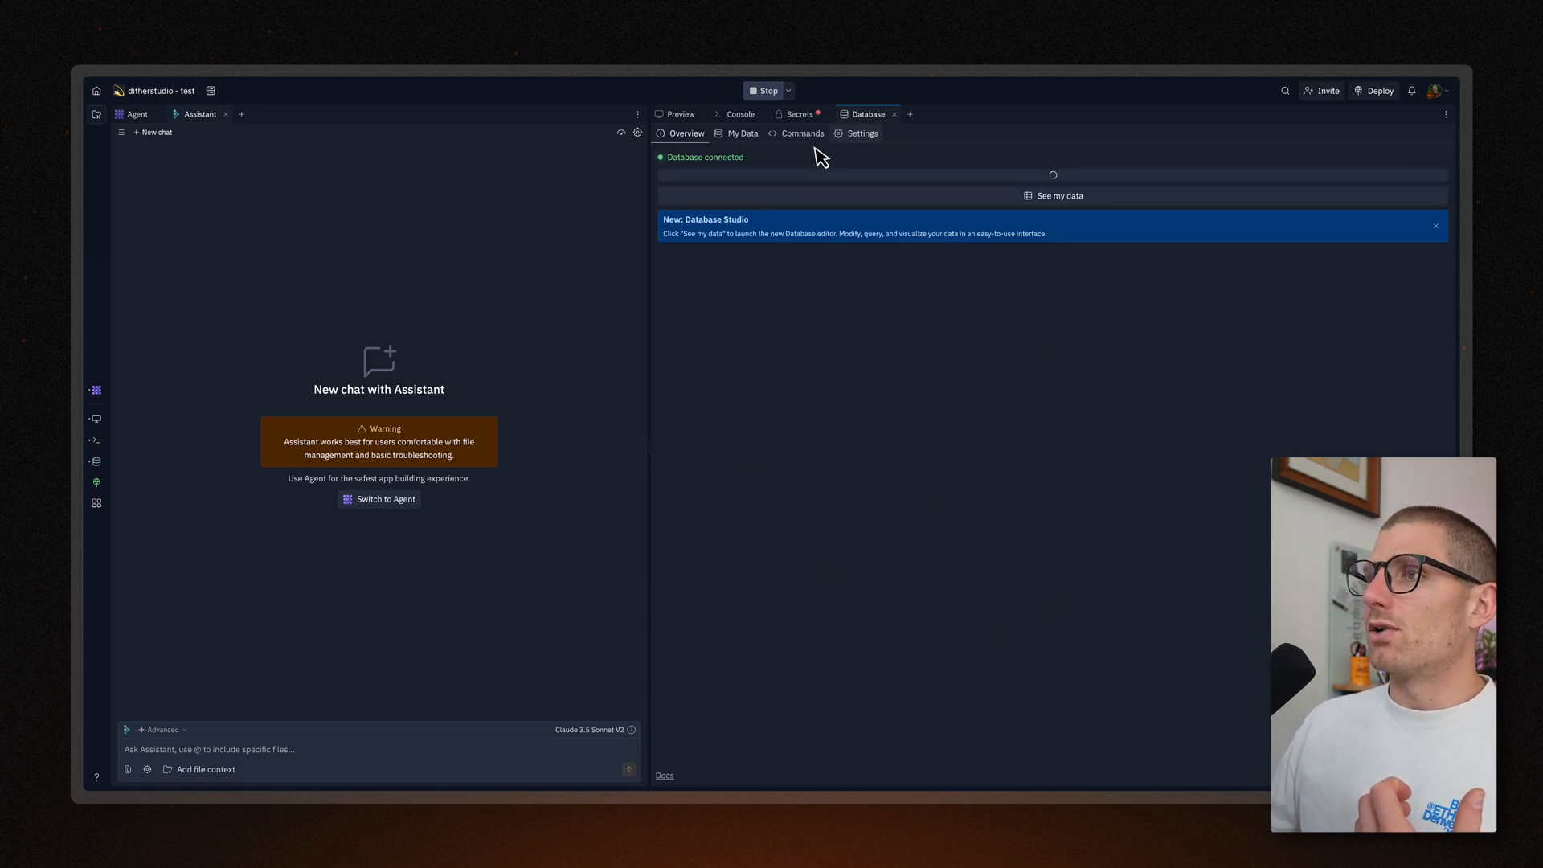
click(799, 112)
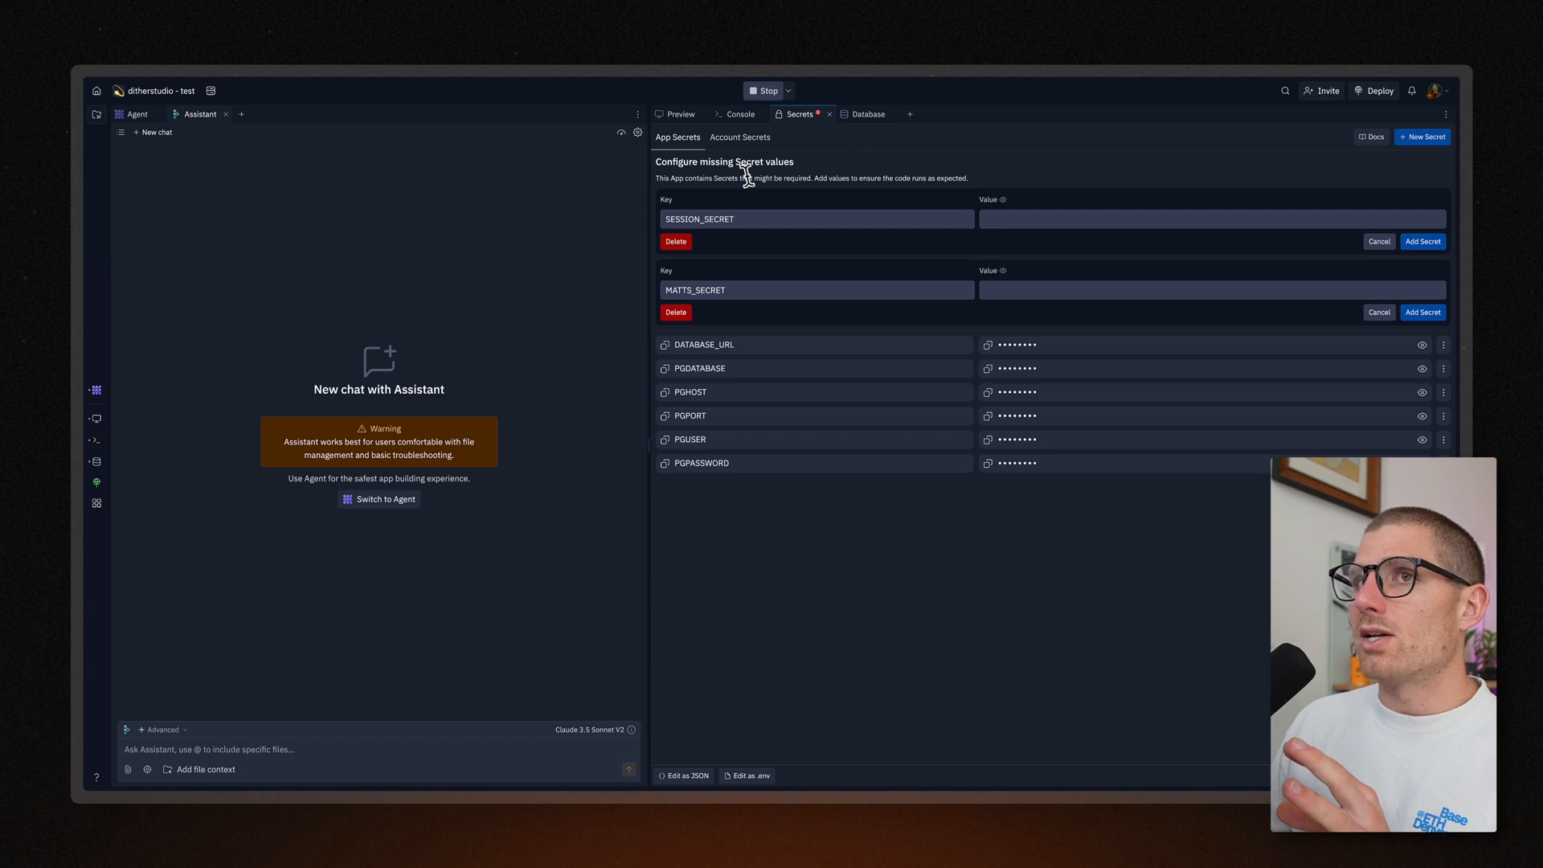
- Show the project file tree in the left sidebar
click(97, 114)
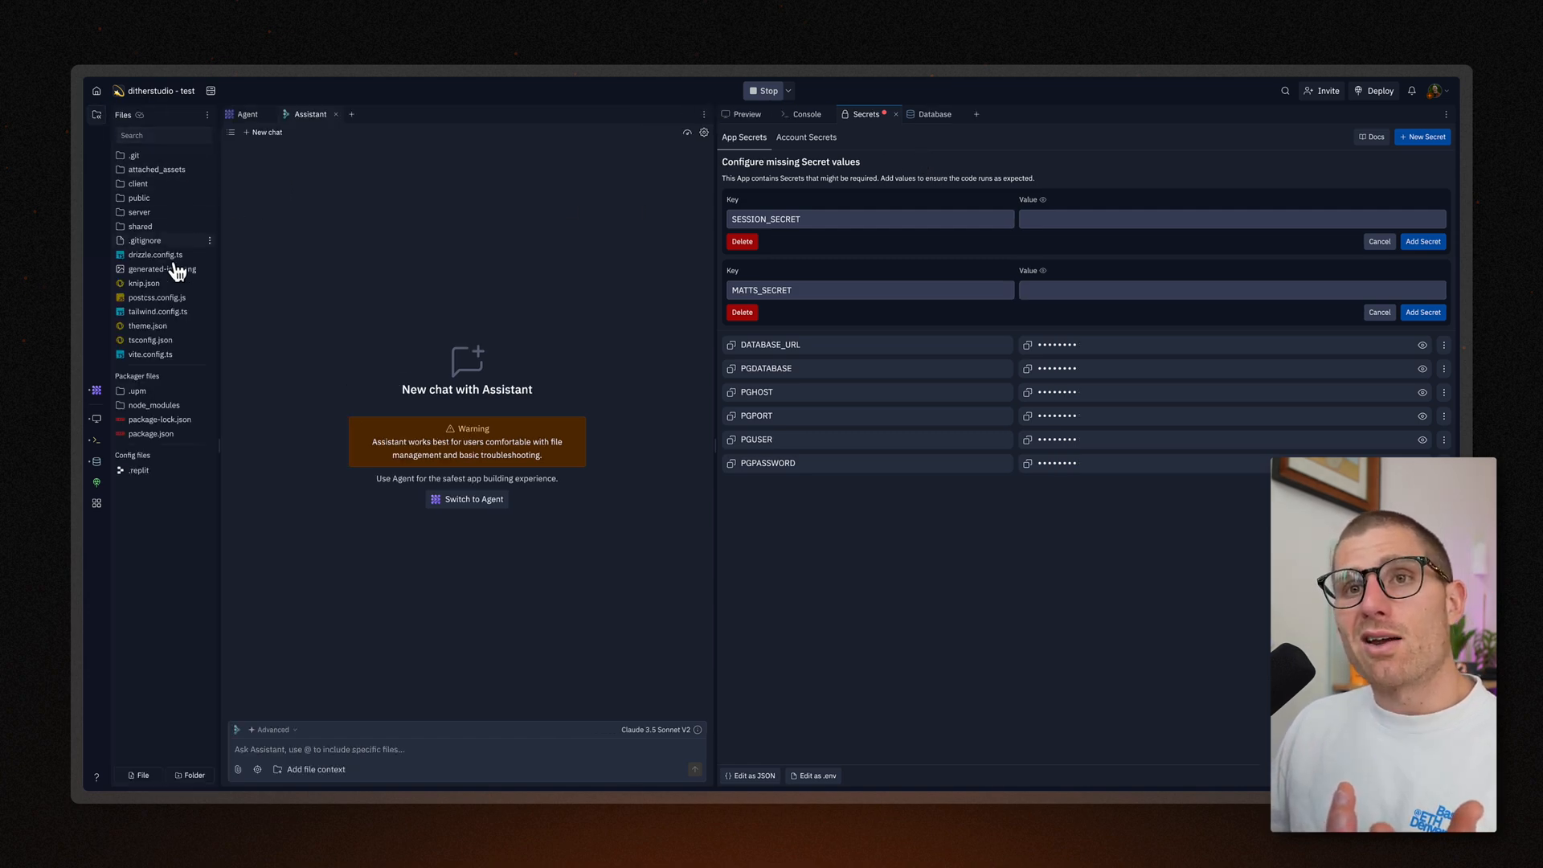
mouse_move(886, 269)
text(node)
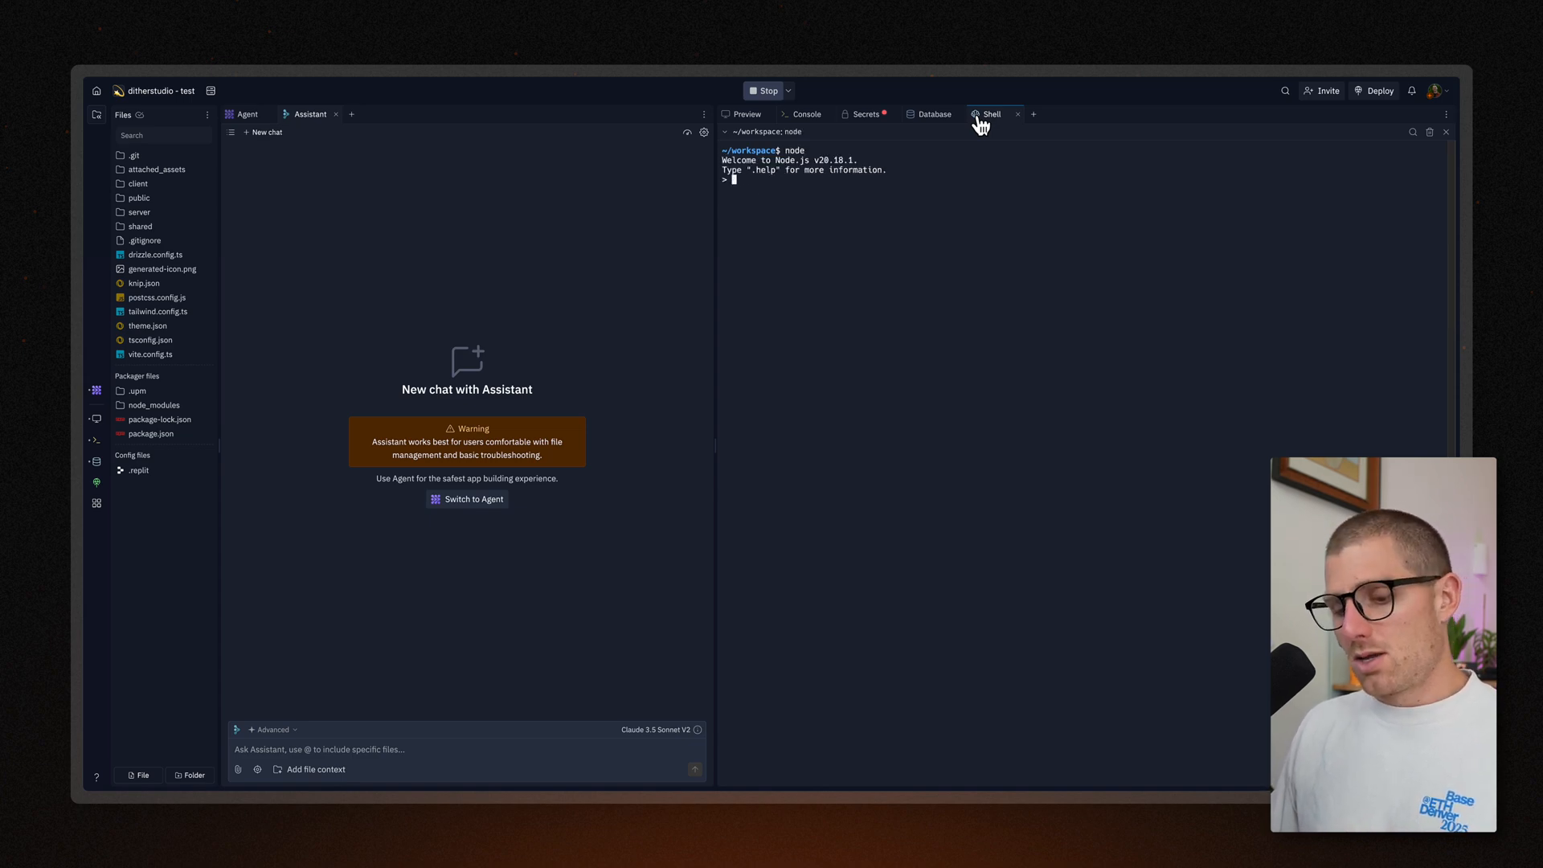
- Exit the Node prompt, clear the shell and run npm i
key(Ctrl+C)
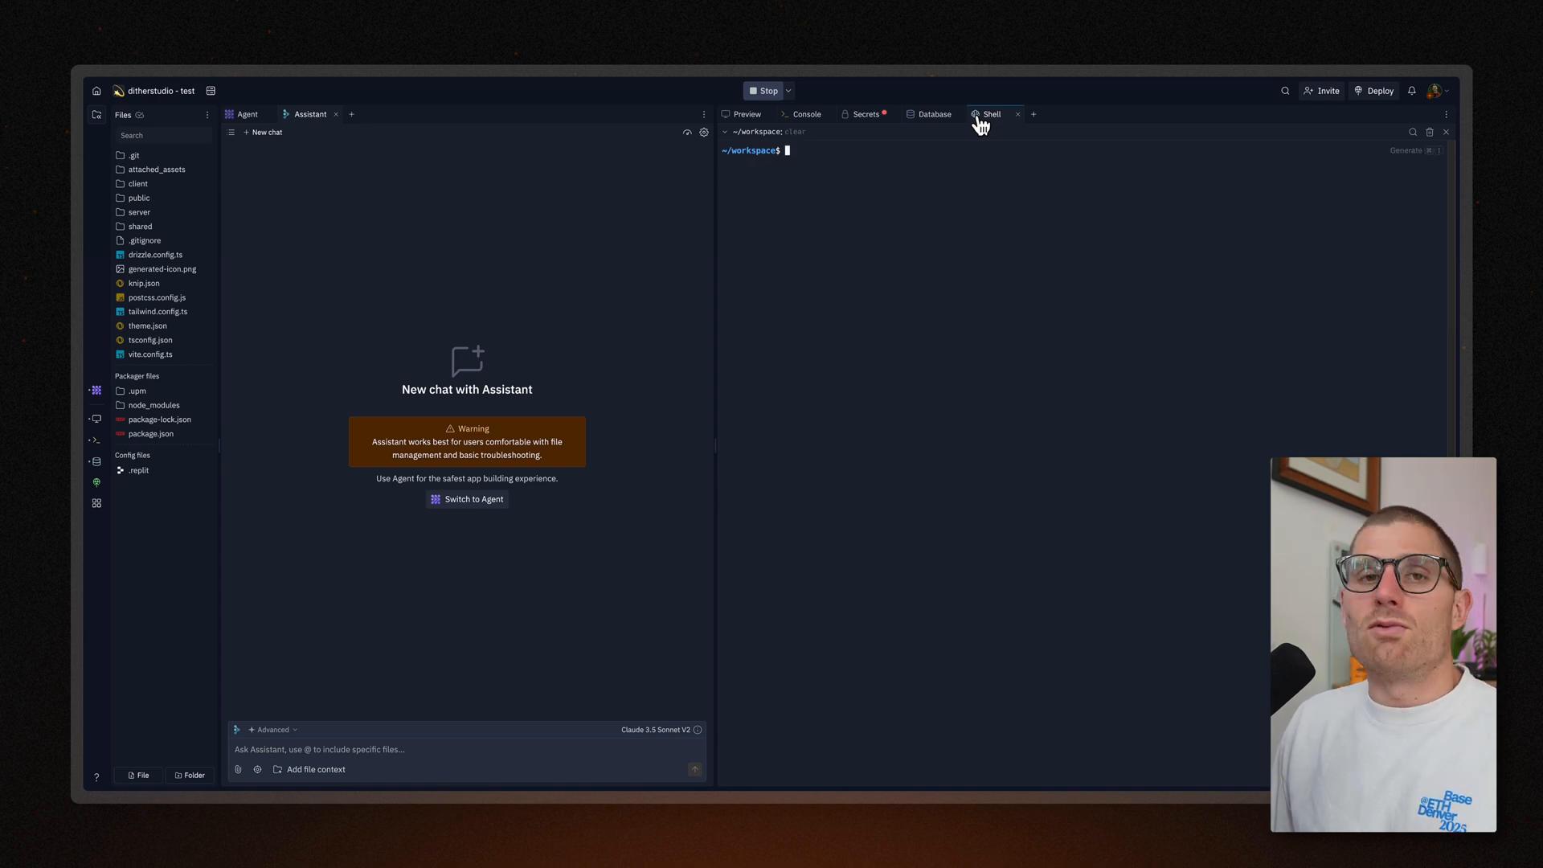
text(npm i)
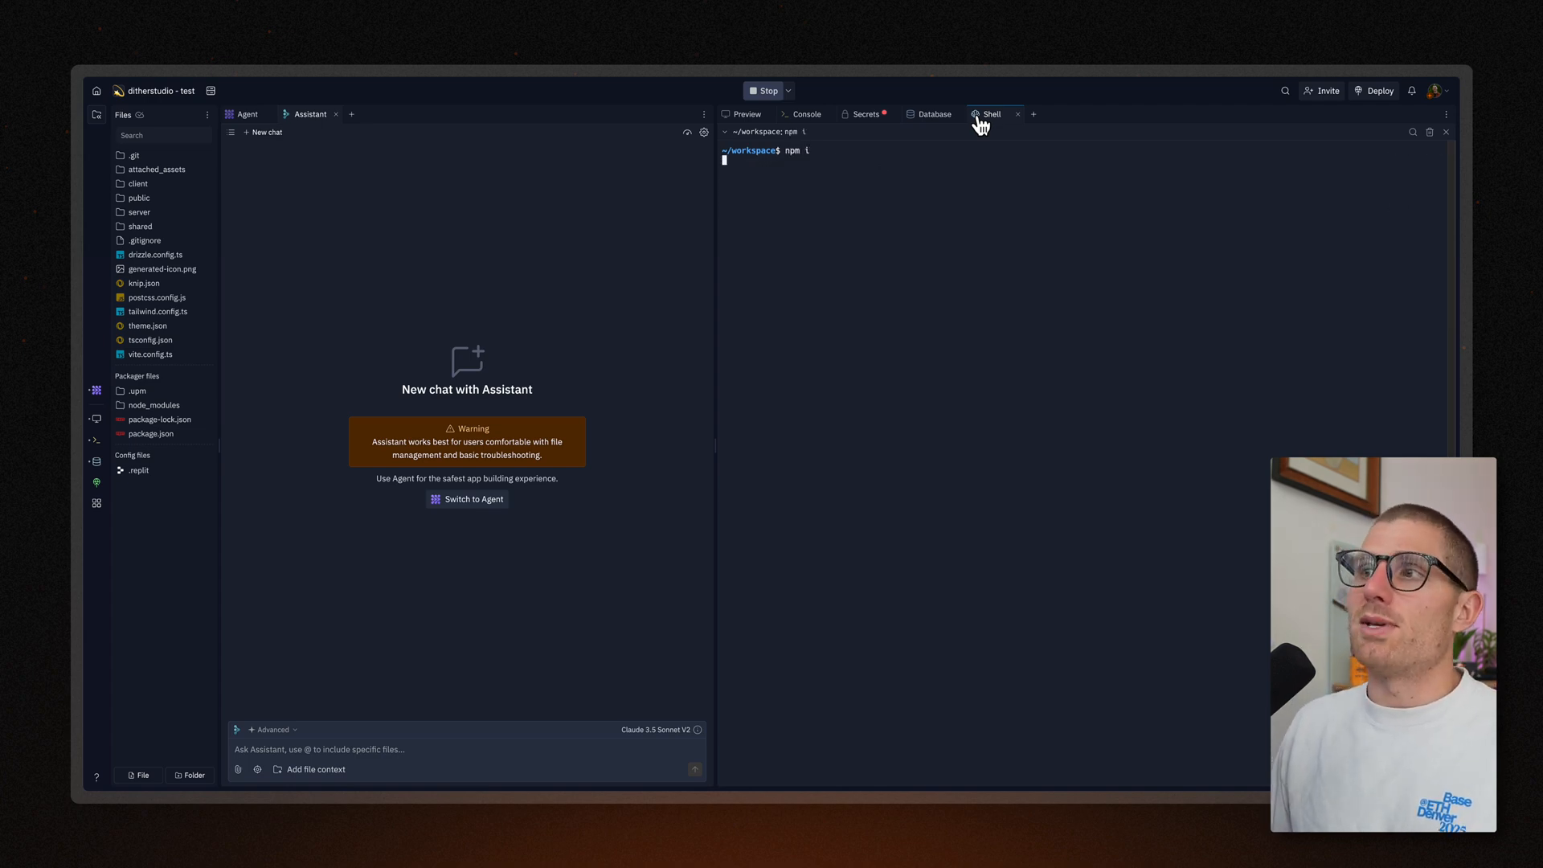